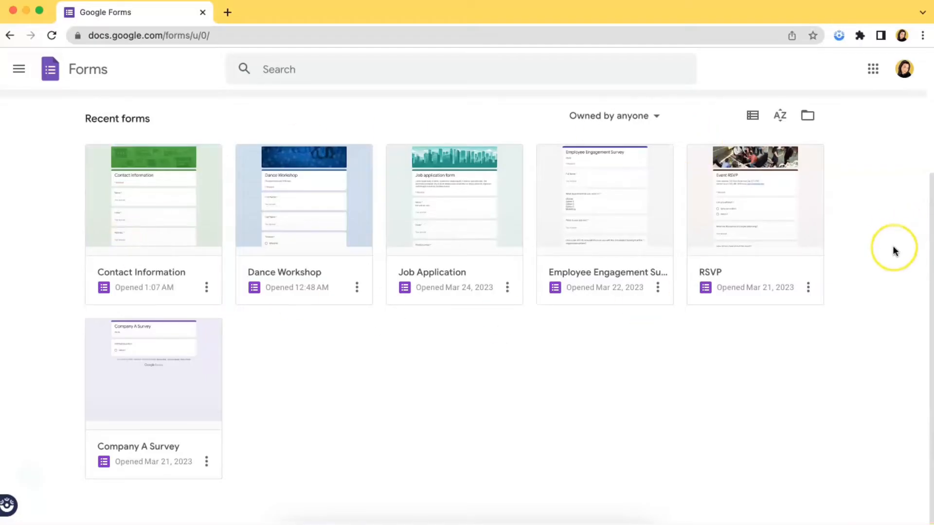
# Open the Contact Information form from Recent forms to edit it.
pyautogui.click(172, 211)
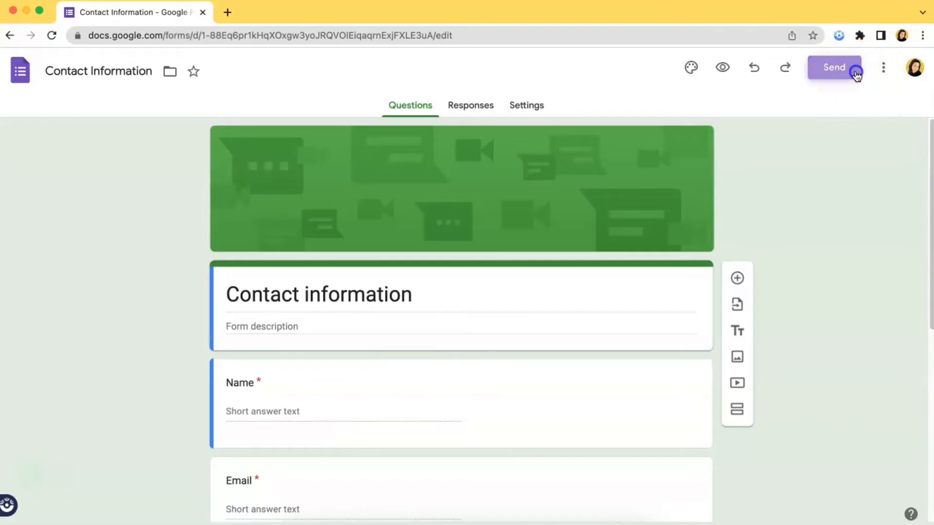
# Copy the form's shareable link from the Send dialog's link option.
pyautogui.click(834, 67)
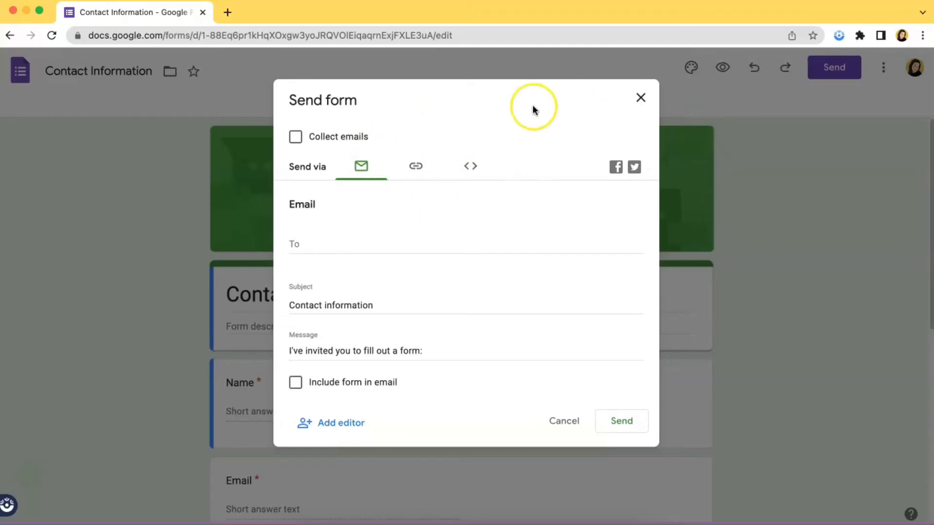
pyautogui.moveTo(535, 110)
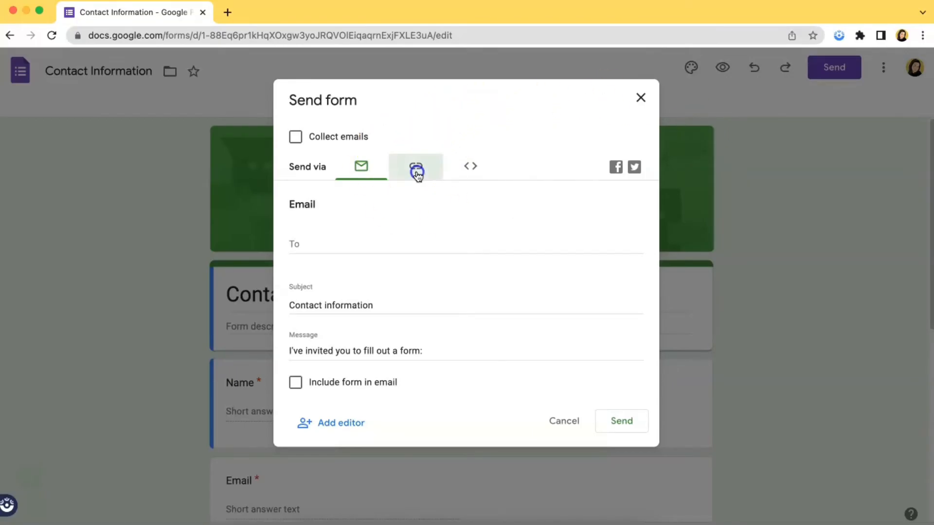
pyautogui.click(416, 166)
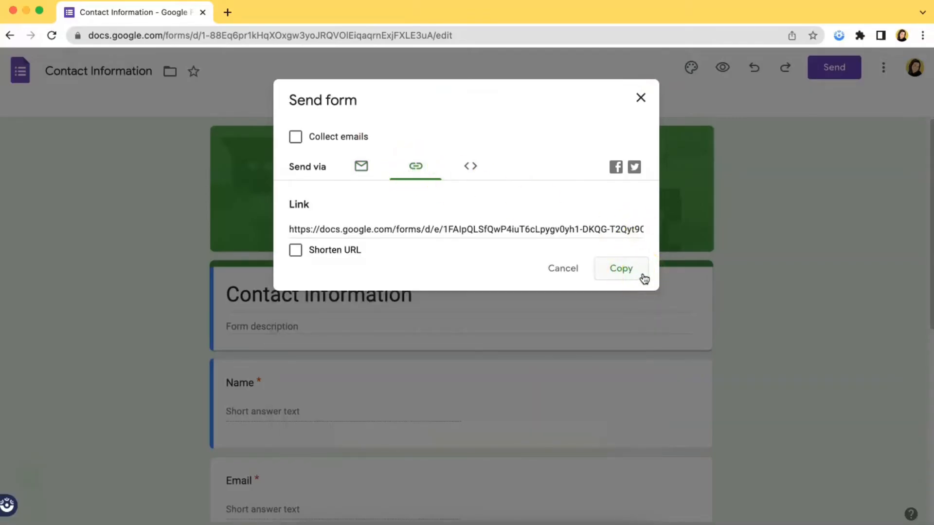
pyautogui.click(621, 268)
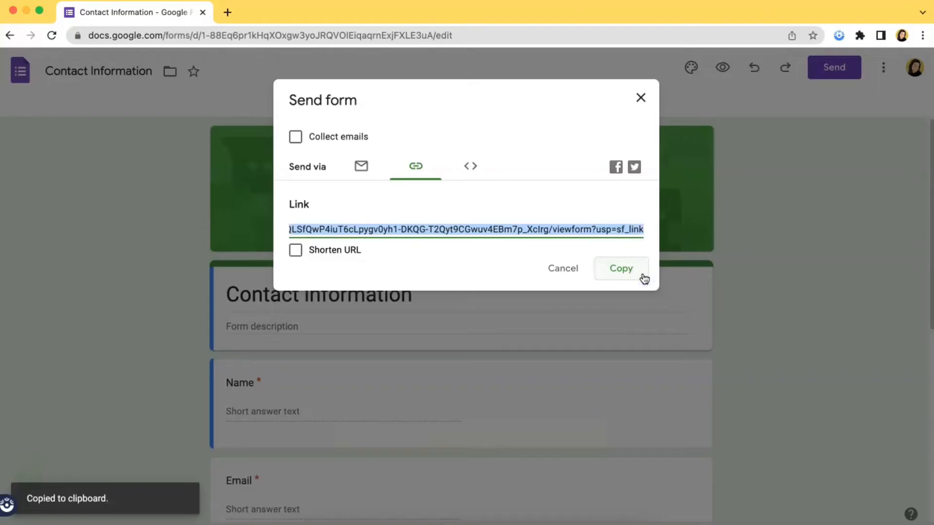
pyautogui.click(621, 267)
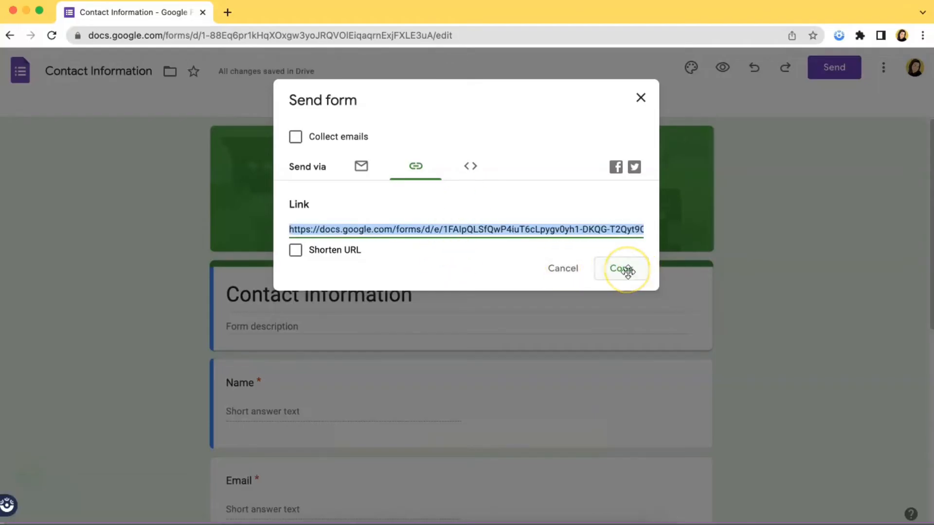
# View the live Contact Information form from the pasted link, scrolling through its questions.
pyautogui.click(621, 267)
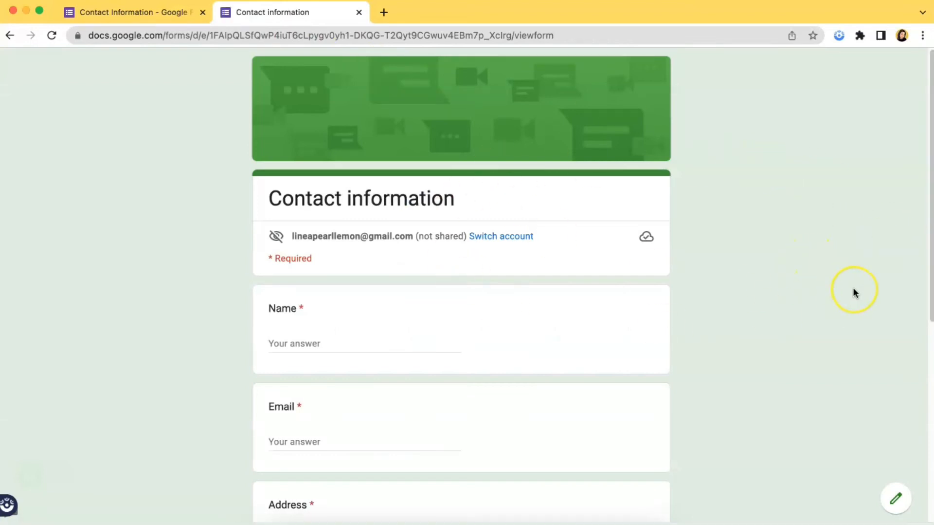
pyautogui.scroll(-3)
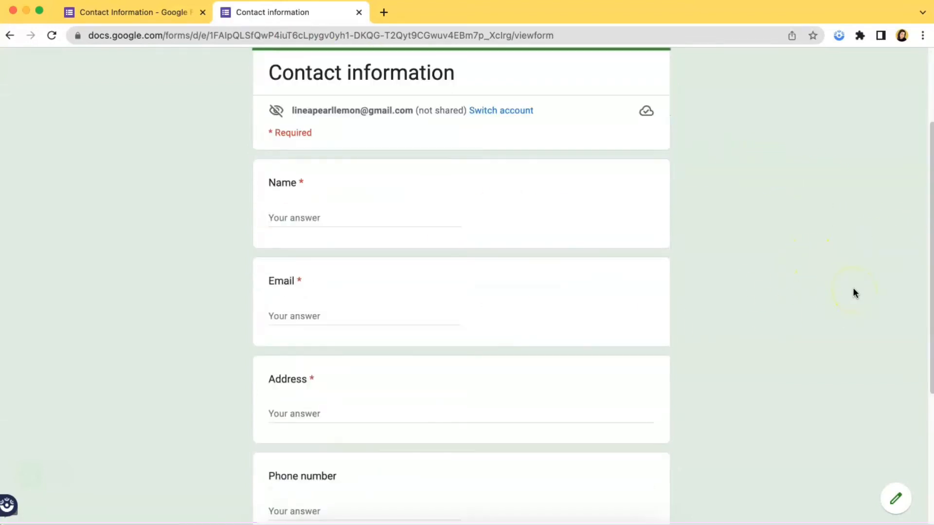
pyautogui.scroll(3)
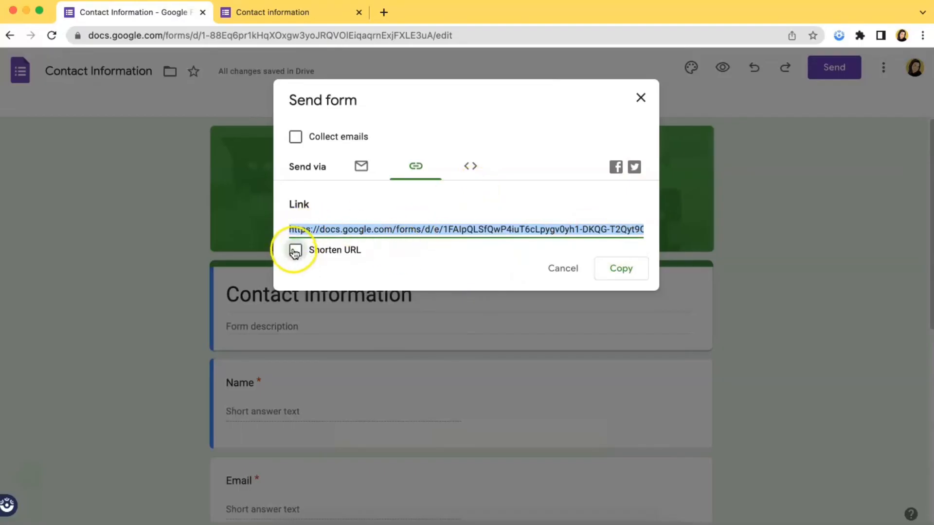
# Tick Shorten URL, copy the forms.gle link, and return to the live form tab.
pyautogui.click(296, 251)
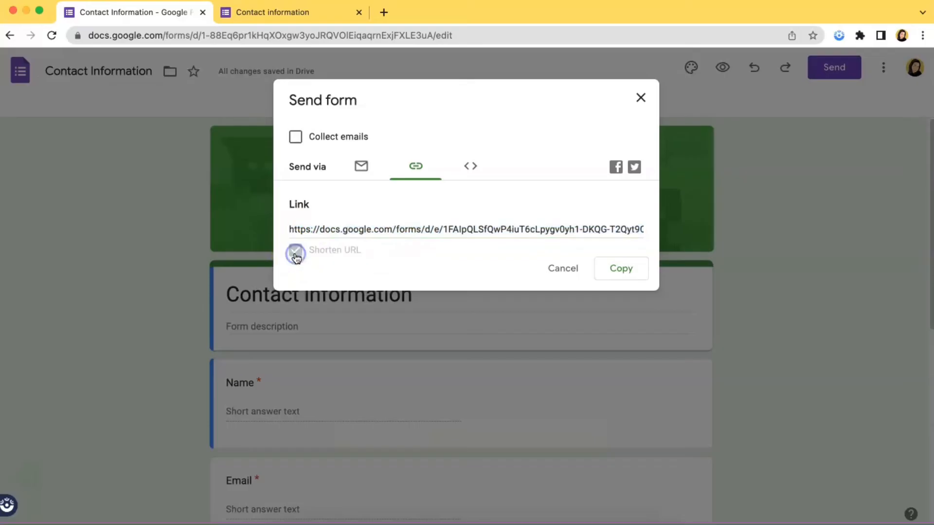
pyautogui.click(295, 251)
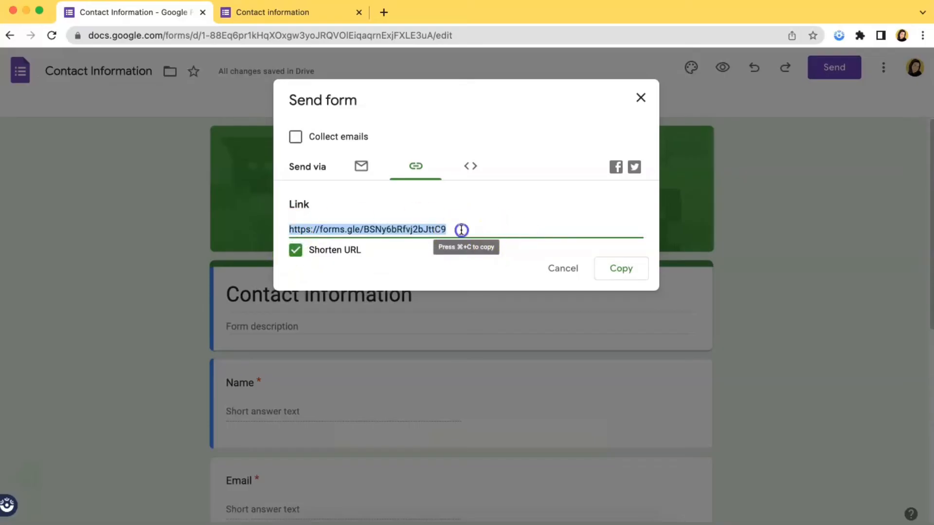
pyautogui.moveTo(491, 224)
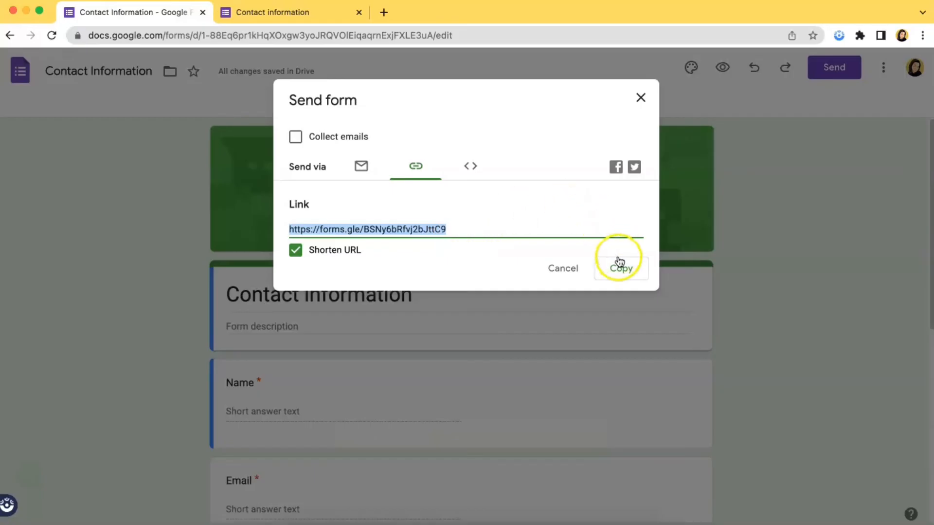
pyautogui.click(621, 268)
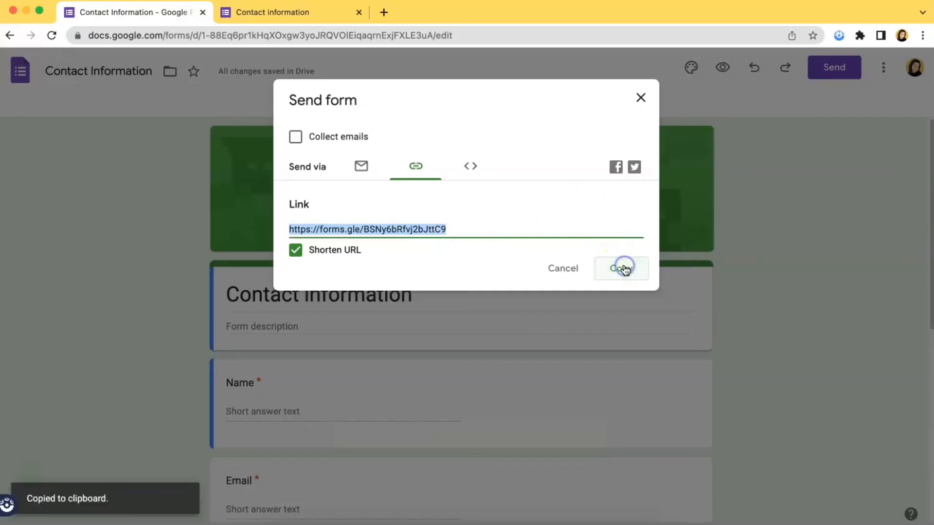
pyautogui.click(276, 12)
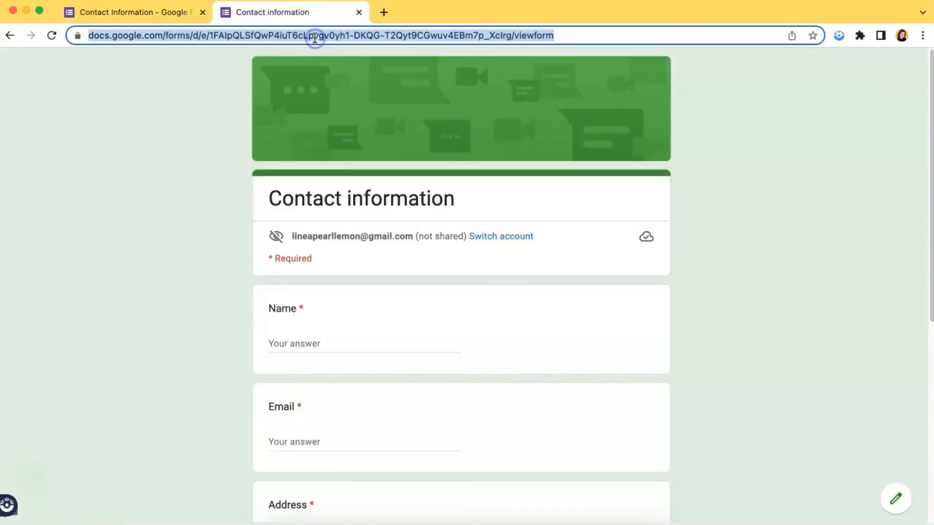
pyautogui.write('https://forms.gle/BSNy6bRfvj2bJttC9')
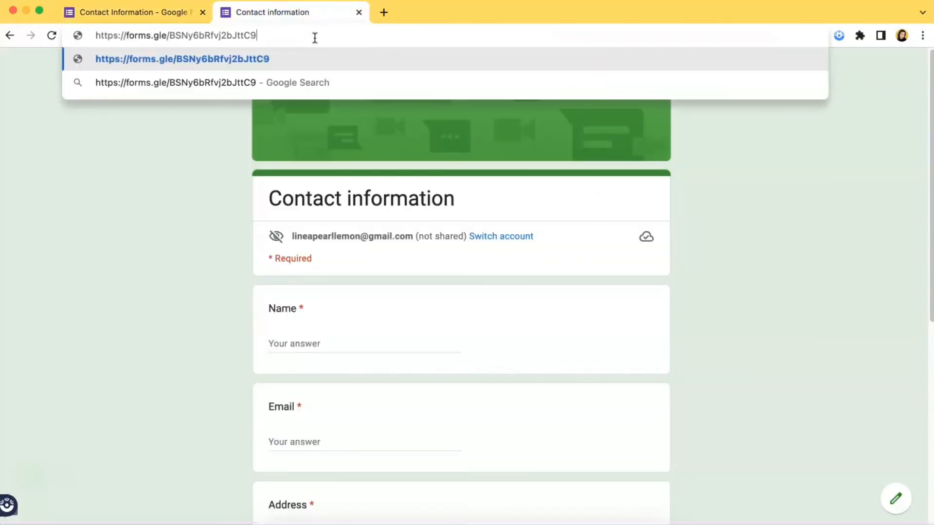
pyautogui.press('Enter')
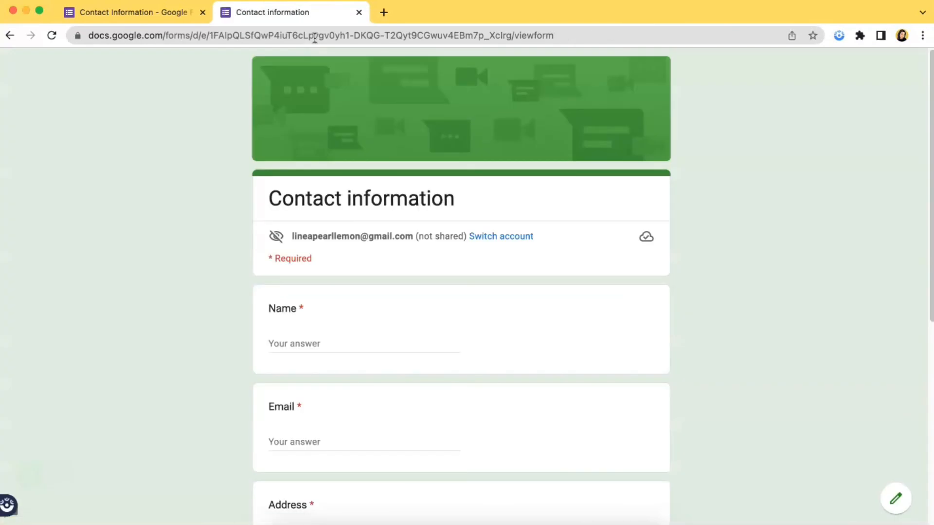